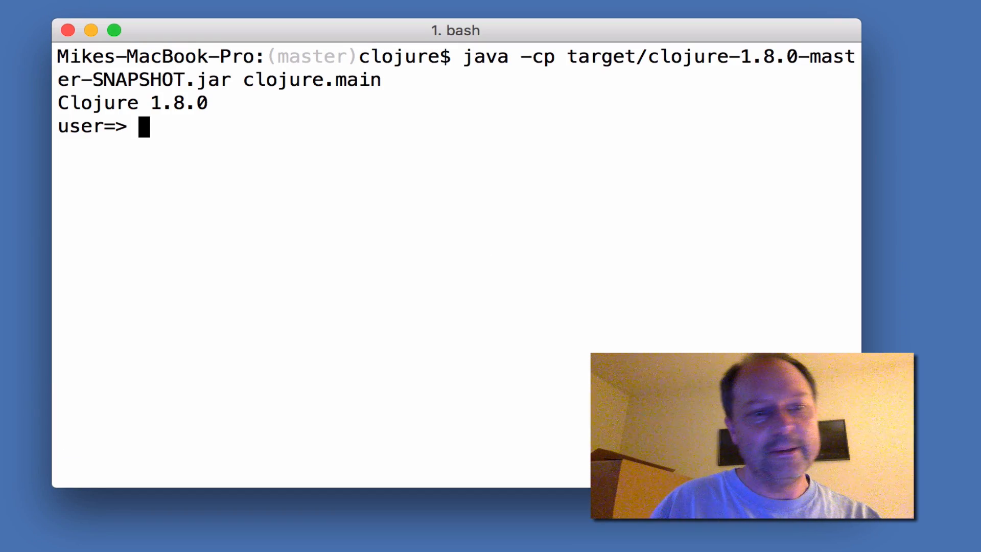
Evaluate 3, relaunch the REPL, evaluate (map inc [1 2 3]), and exit to bash with Ctrl+D.
{"action": "type", "text": "3"}
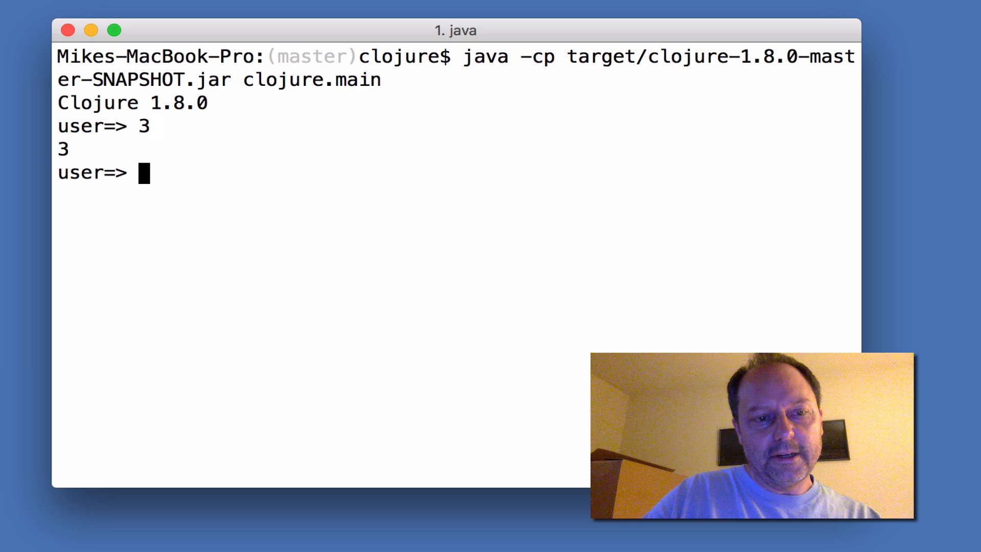
{"action": "key", "text": "ctrl+d"}
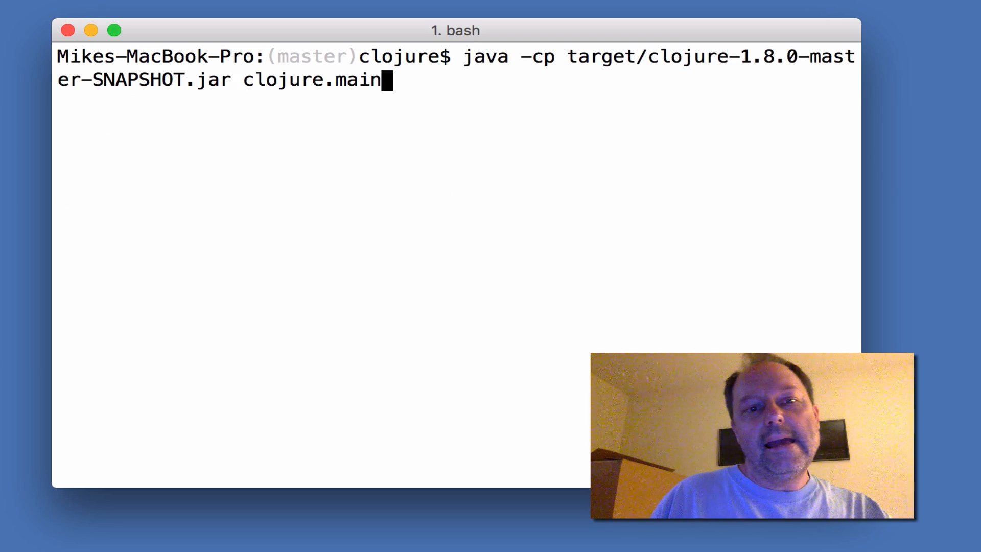
{"action": "key", "text": "Return"}
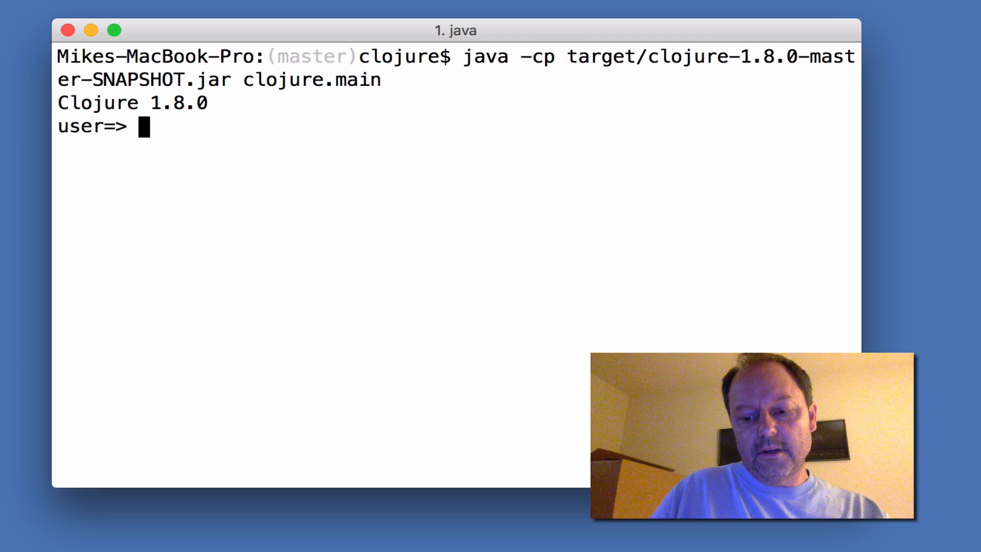
{"action": "type", "text": "(map inc"}
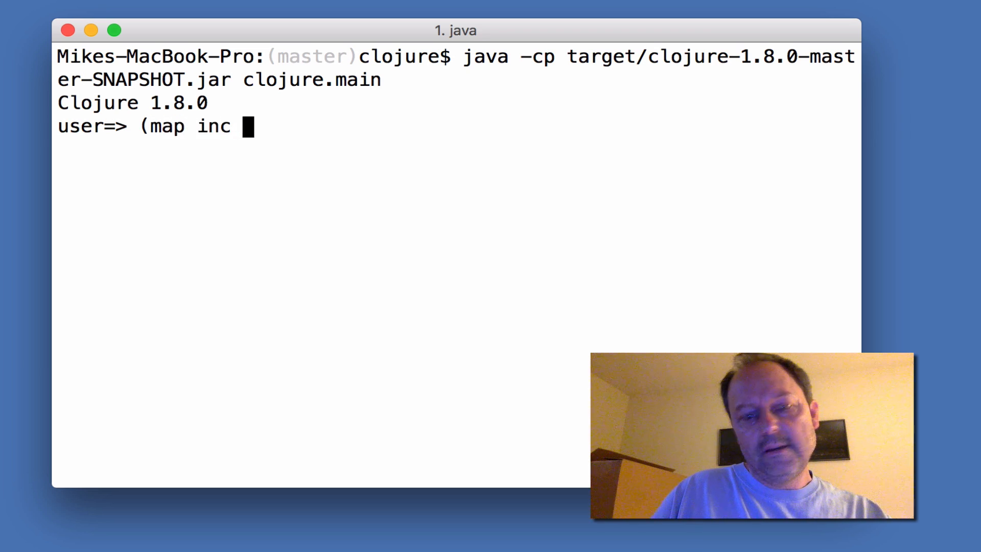
{"action": "type", "text": "[1 2 3]"}
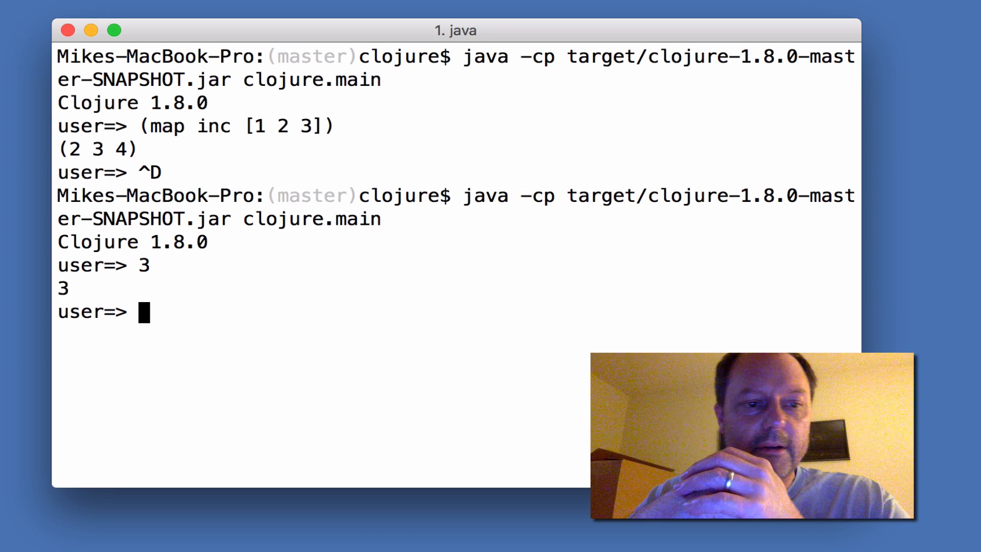
{"action": "key", "text": "ctrl+d"}
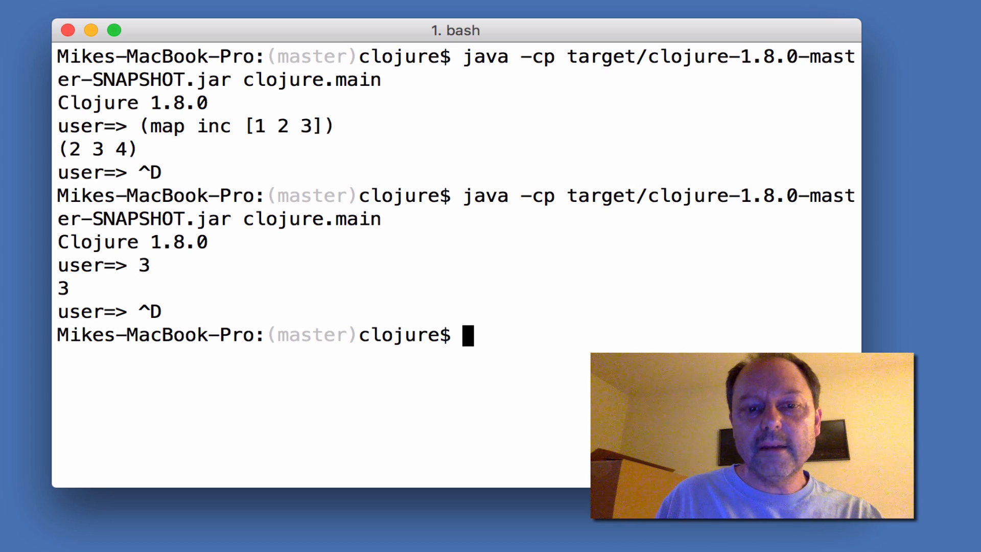
{"action": "type", "text": "planck"}
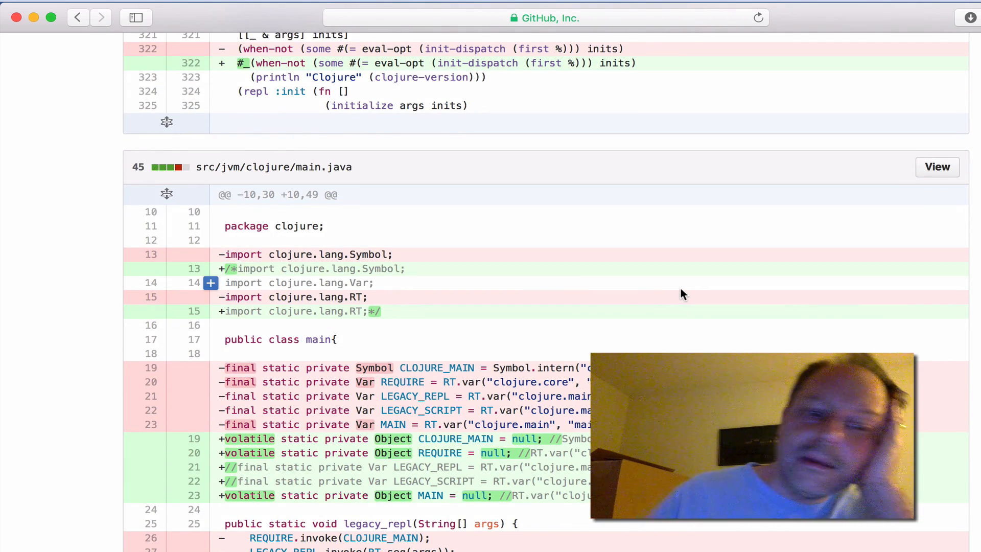
Scroll through the src/jvm/clojure/main.java diff of the 'Start up instantly' commit.
{"action": "scroll", "scroll_direction": "down", "scroll_amount": 3}
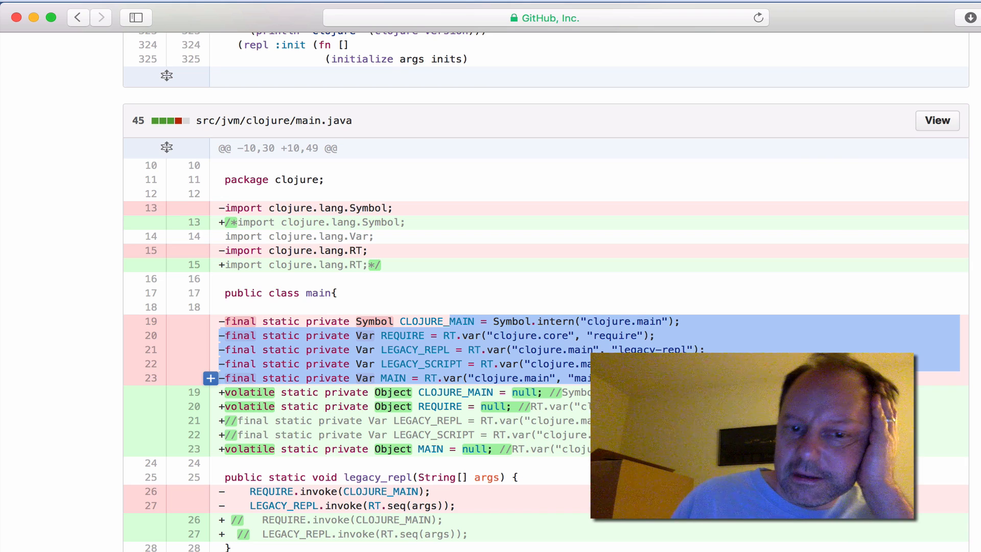
{"action": "scroll", "scroll_direction": "down", "scroll_amount": 3}
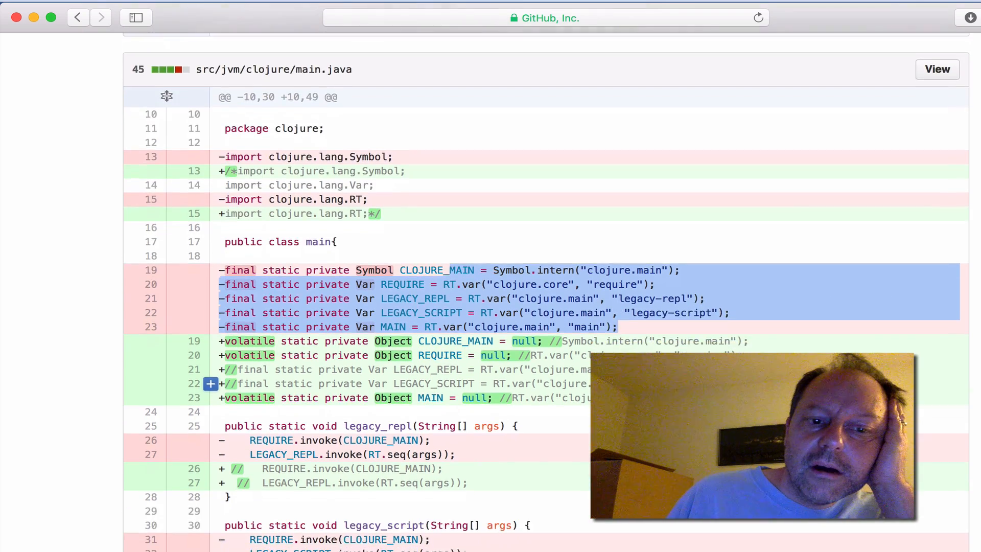
{"action": "scroll", "scroll_direction": "down", "scroll_amount": 3}
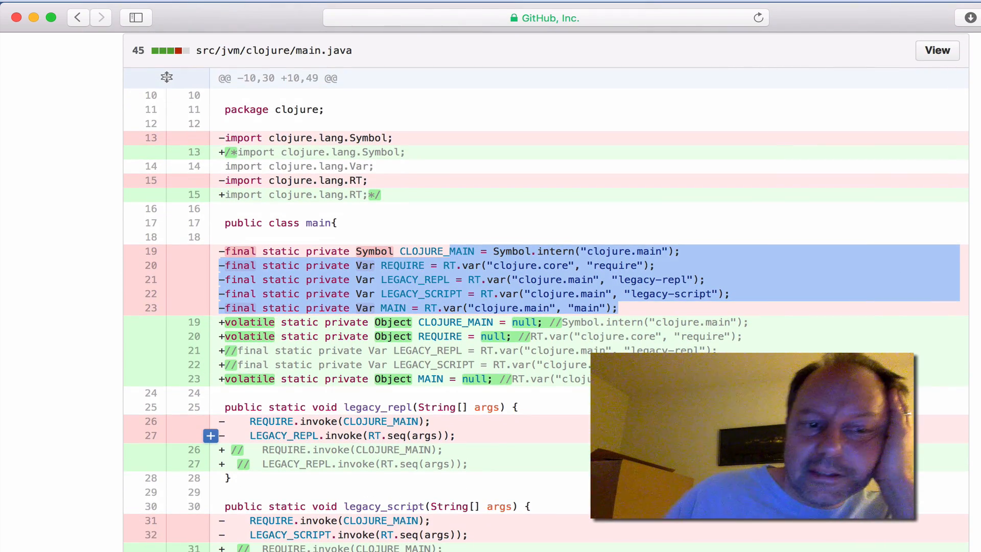
{"action": "scroll", "scroll_direction": "down", "scroll_amount": 3}
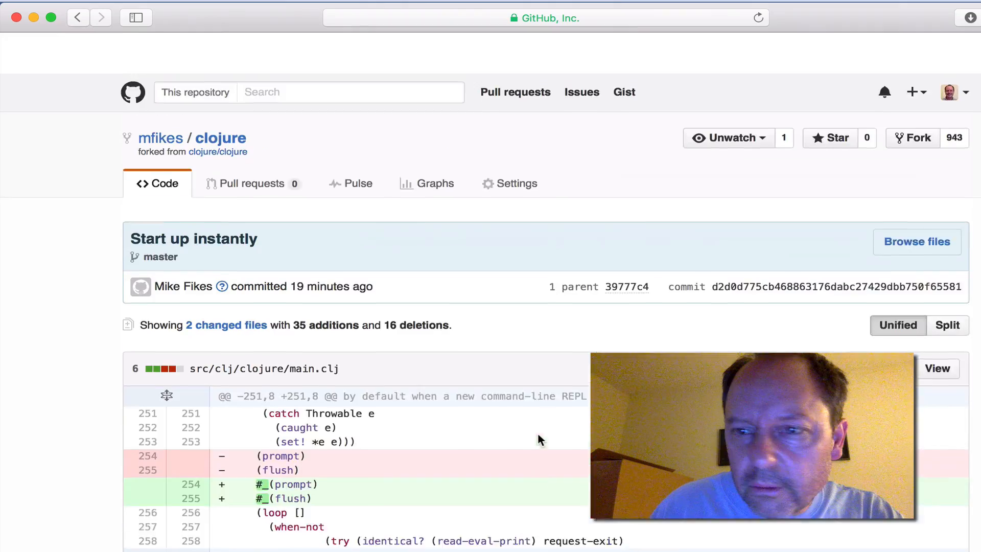
Scroll down to the src/clj/clojure/main.clj diff showing #_-commented prompt and flush forms.
{"action": "scroll", "scroll_direction": "down", "scroll_amount": 3}
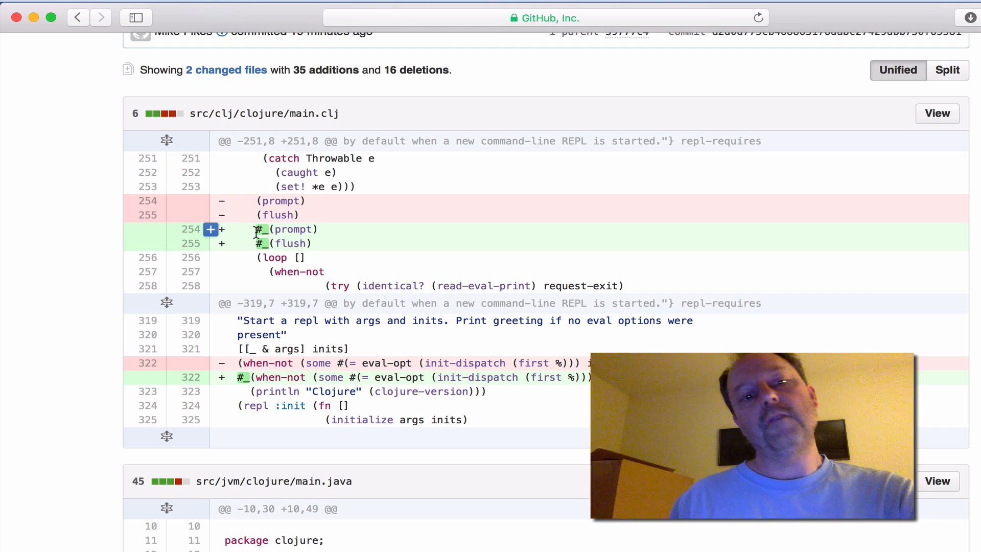
{"action": "mouse_move", "coordinate": [269, 241]}
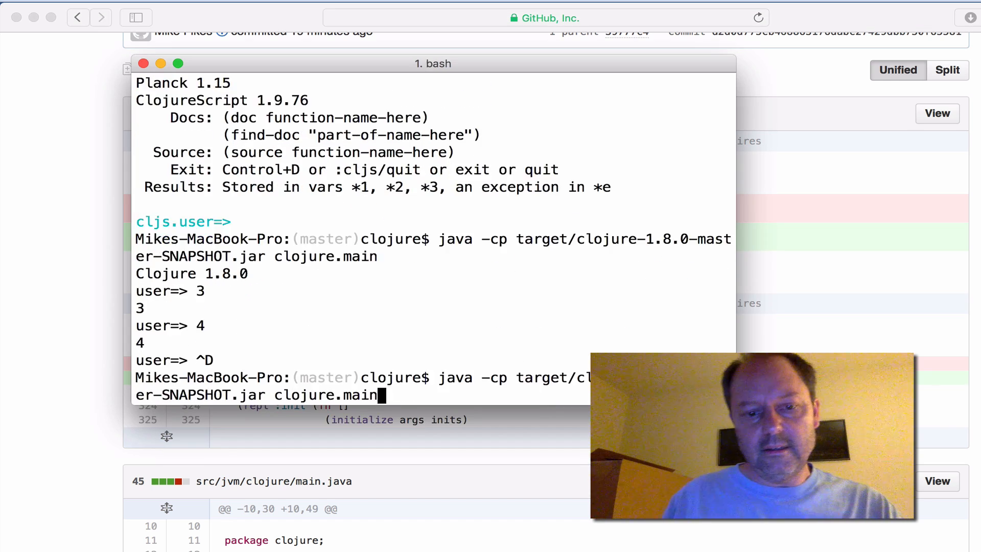
Rerun the java clojure.main command, evaluate [ 2 3], and quit to bash.
{"action": "key", "text": "Return"}
{"action": "type", "text": "[ 2 3]"}
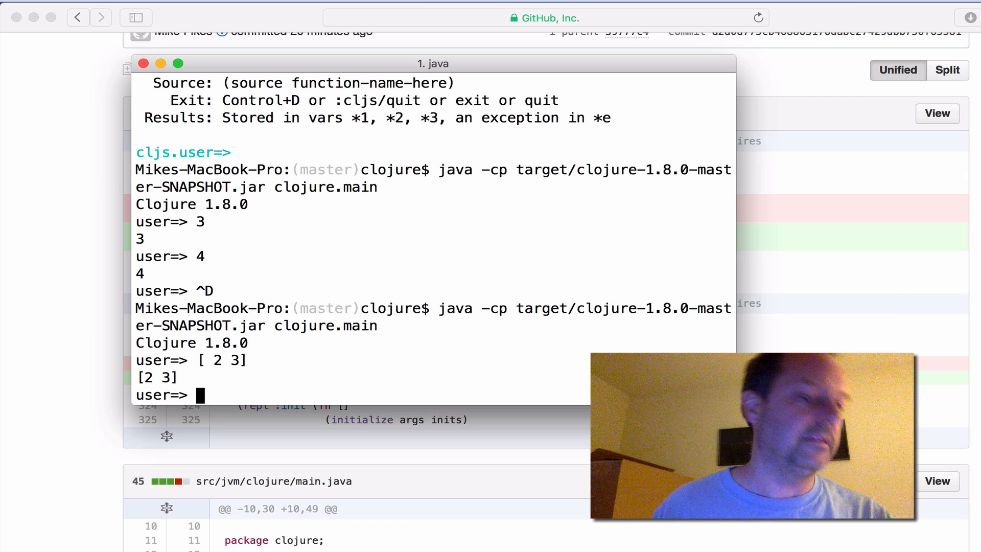
{"action": "key", "text": "ctrl+d"}
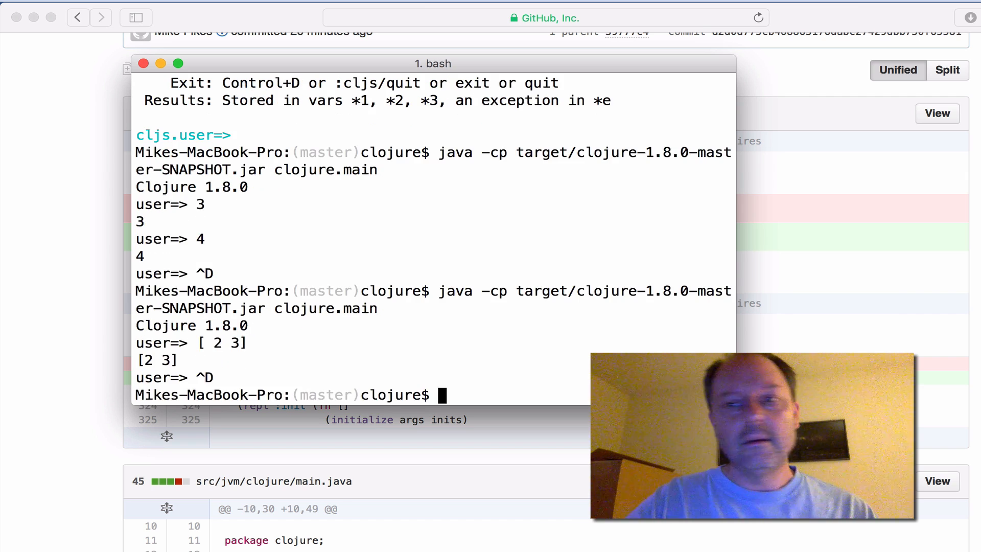